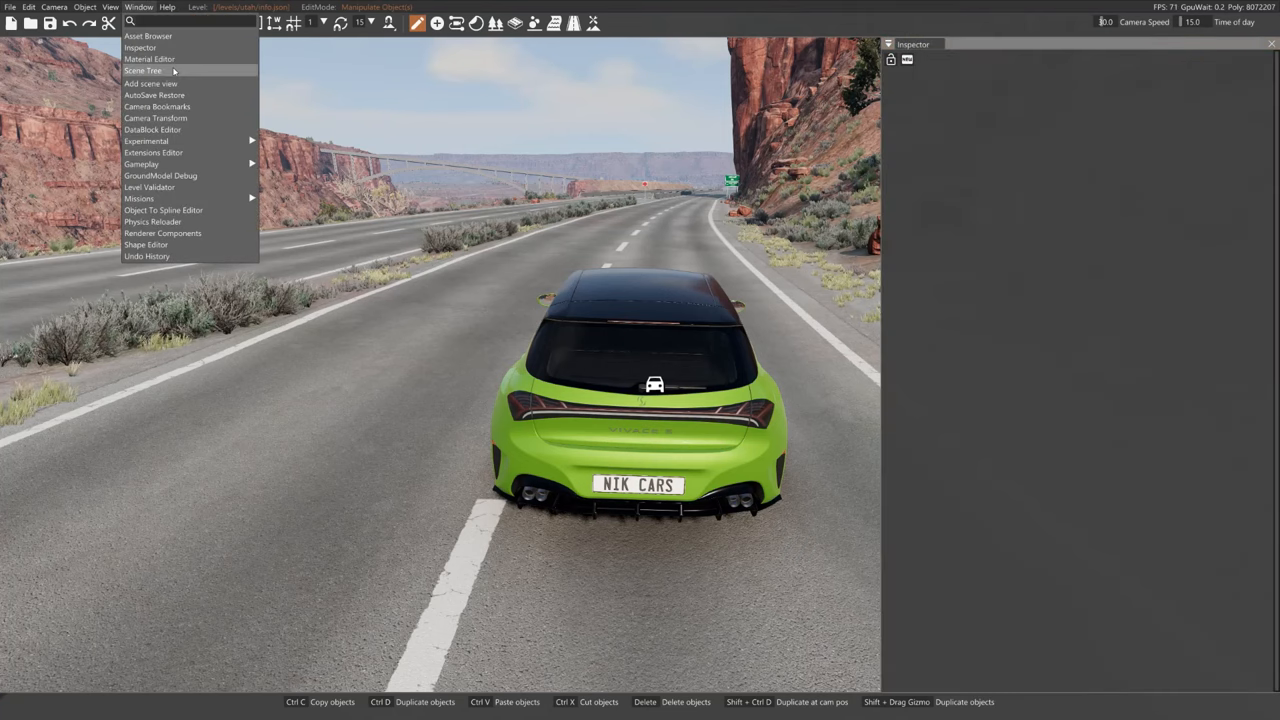
Step: Open the Scene Tree and expand the Level_objects and Sky groups
{"action": "left_click", "coordinate": [143, 70]}
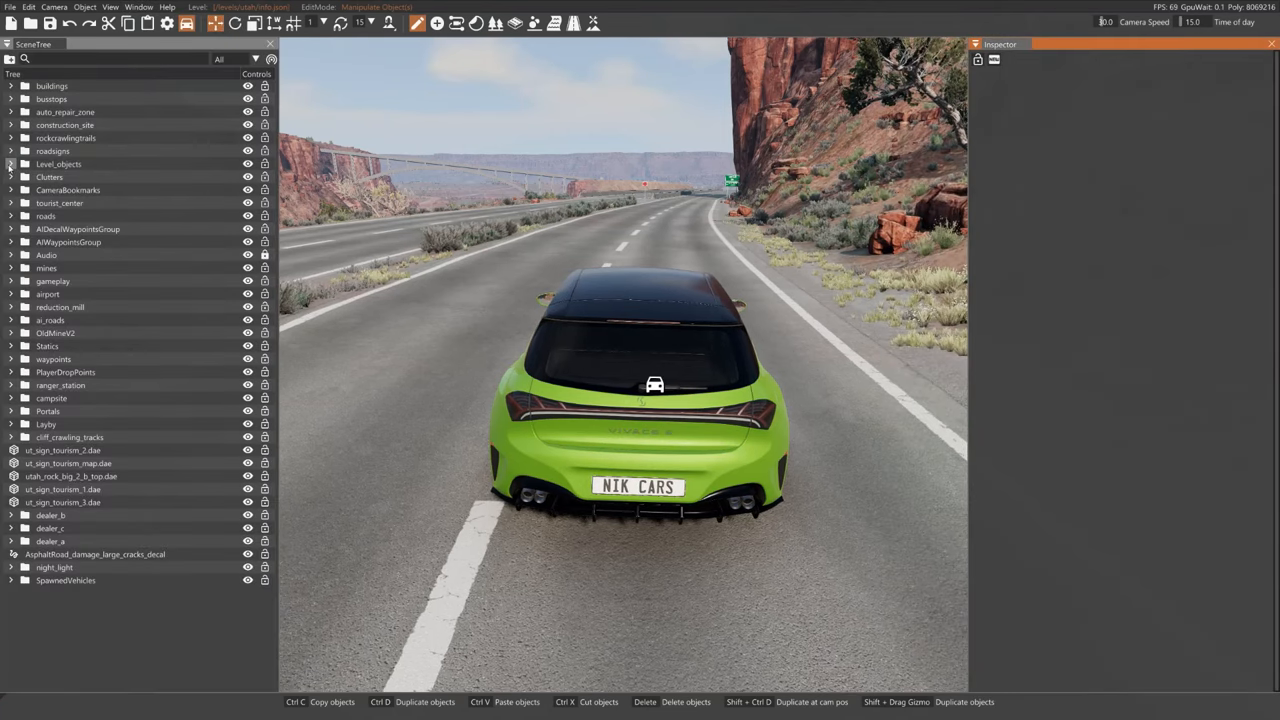
{"action": "left_click", "coordinate": [10, 164]}
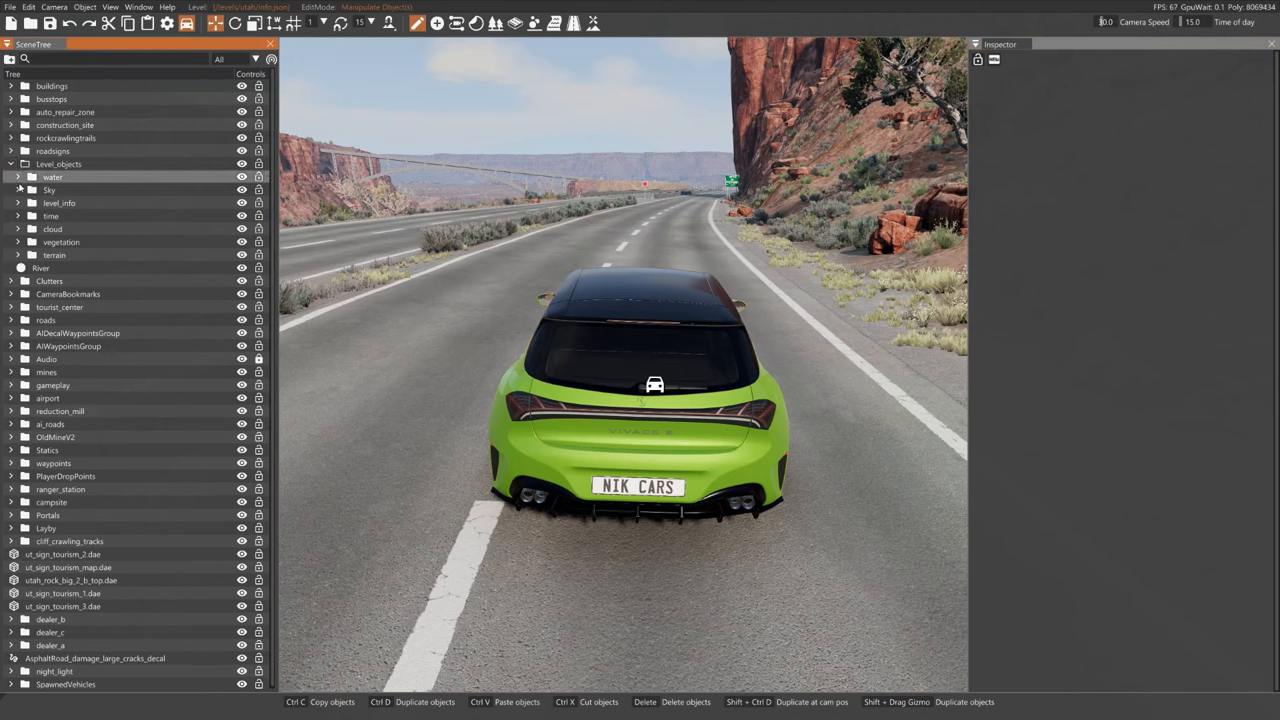
{"action": "left_click", "coordinate": [50, 203]}
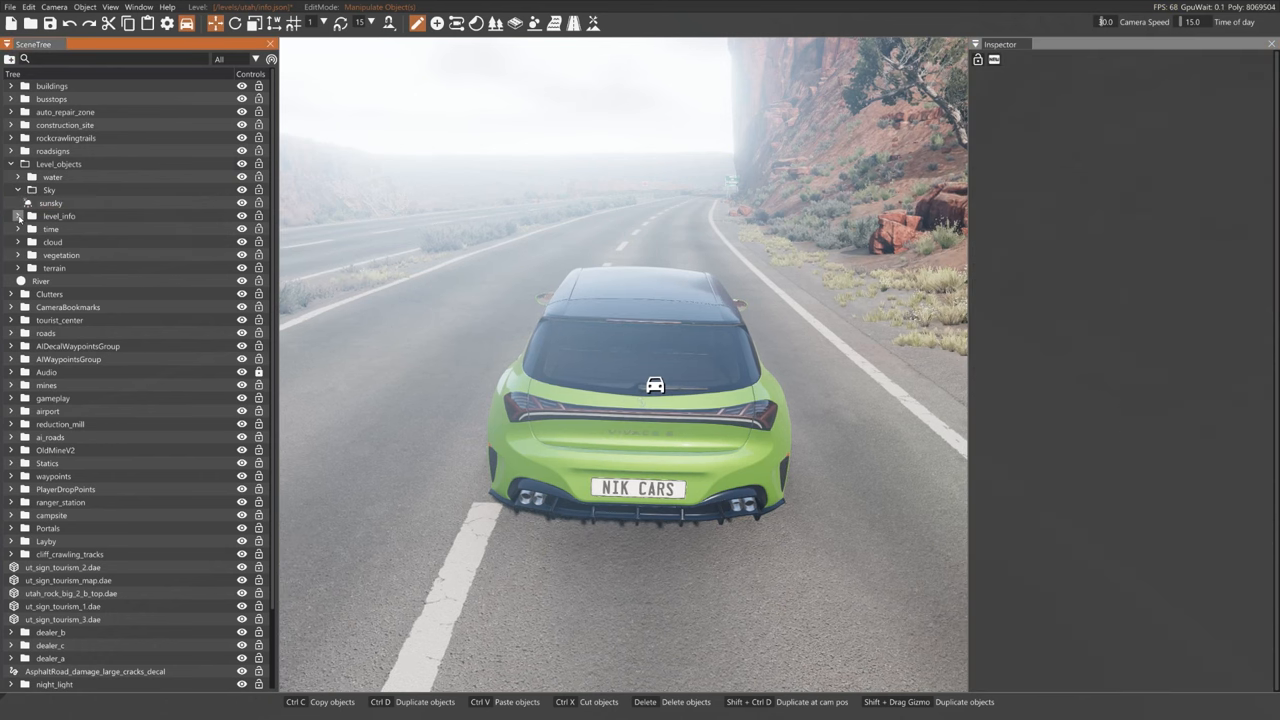
Step: Expand level_info and edit the level's fog density setting in the Inspector
{"action": "left_click", "coordinate": [62, 228]}
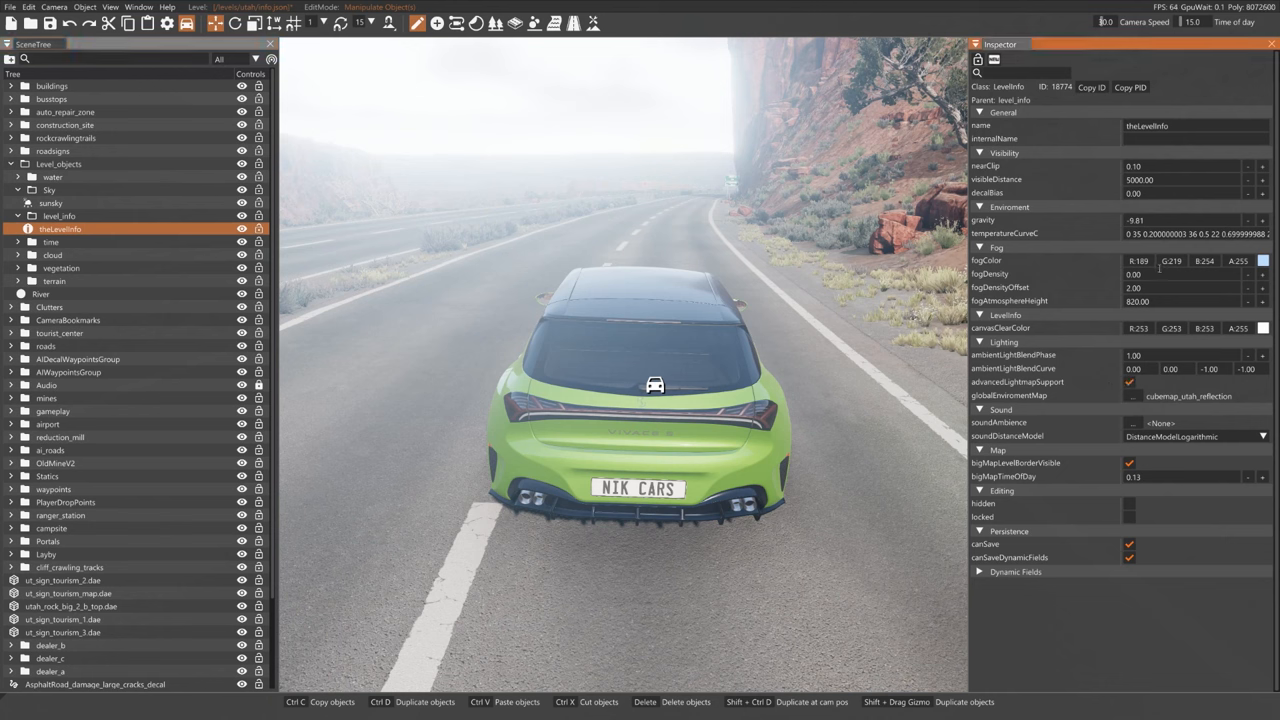
{"action": "left_click", "coordinate": [1133, 274]}
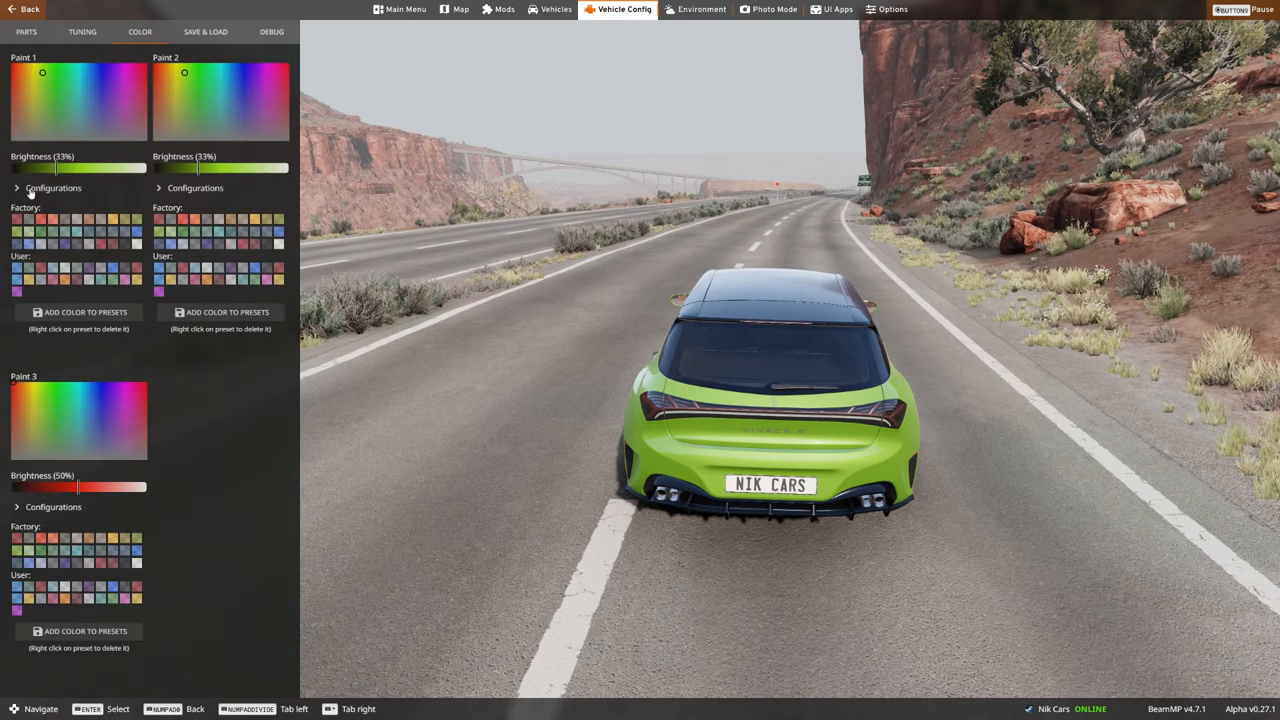
Step: Expand Paint 1 Configurations and drag the metallic and roughness sliders to 100%
{"action": "left_click", "coordinate": [53, 188]}
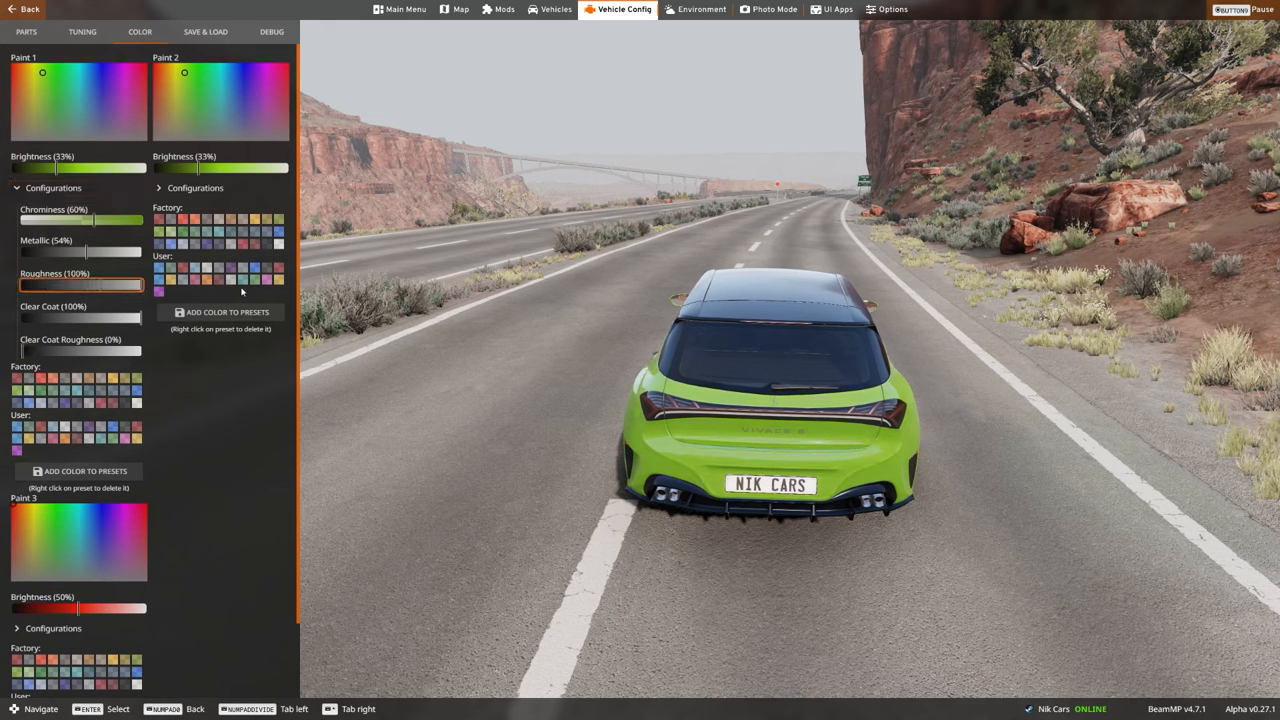
{"action": "left_click_drag", "start_coordinate": [80, 250], "coordinate": [145, 250]}
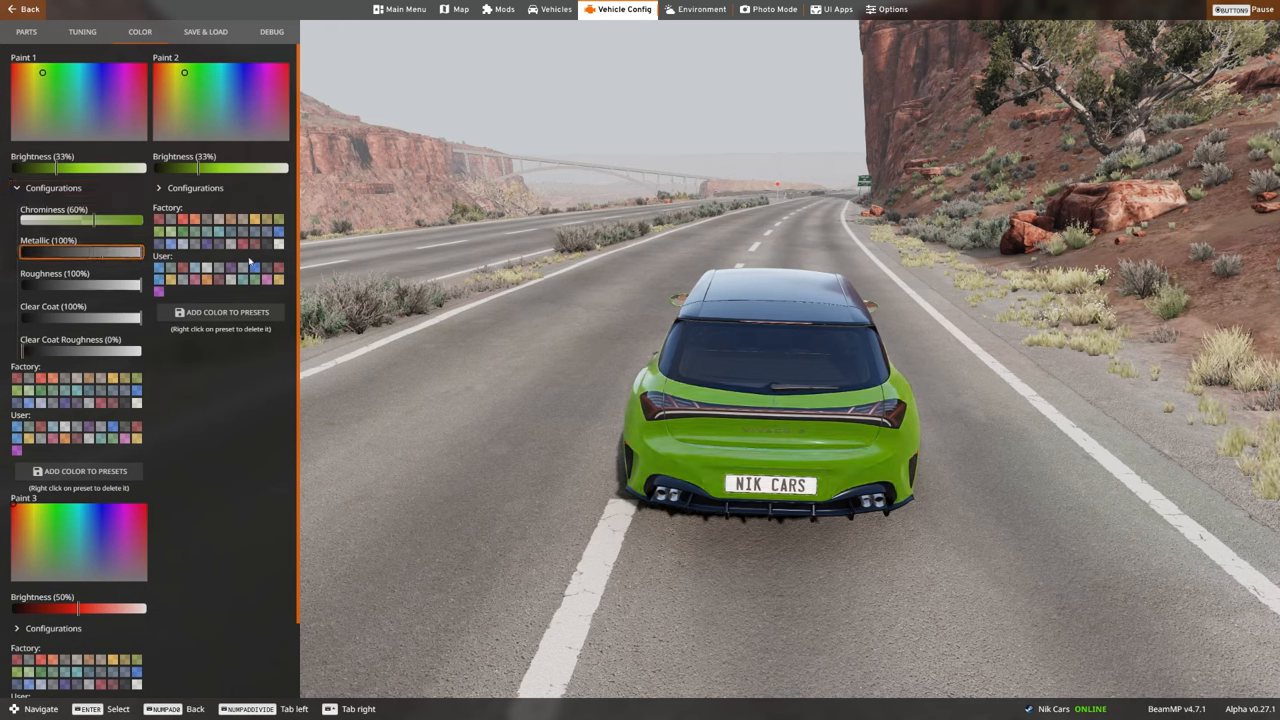